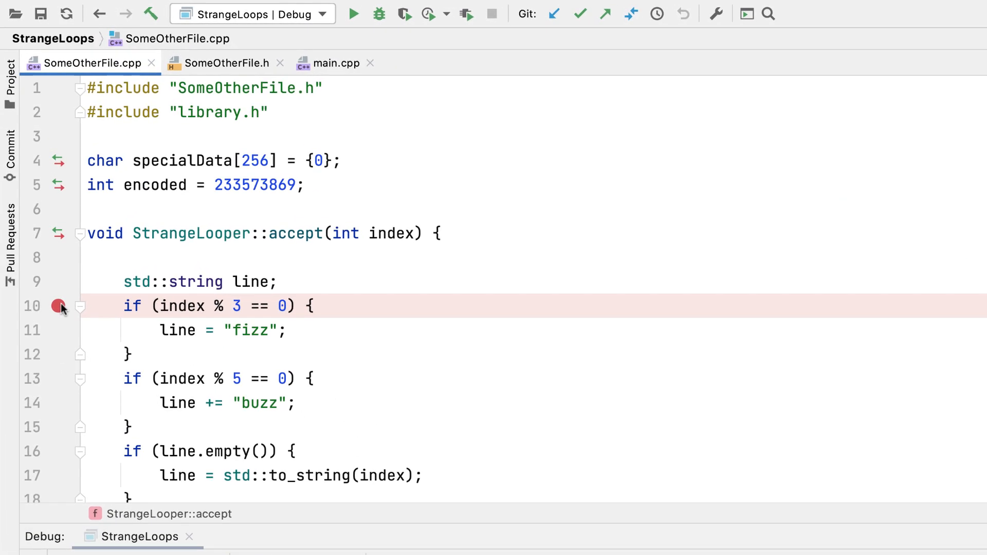
Make the line 10 breakpoint fire only when index==15
click(58, 307)
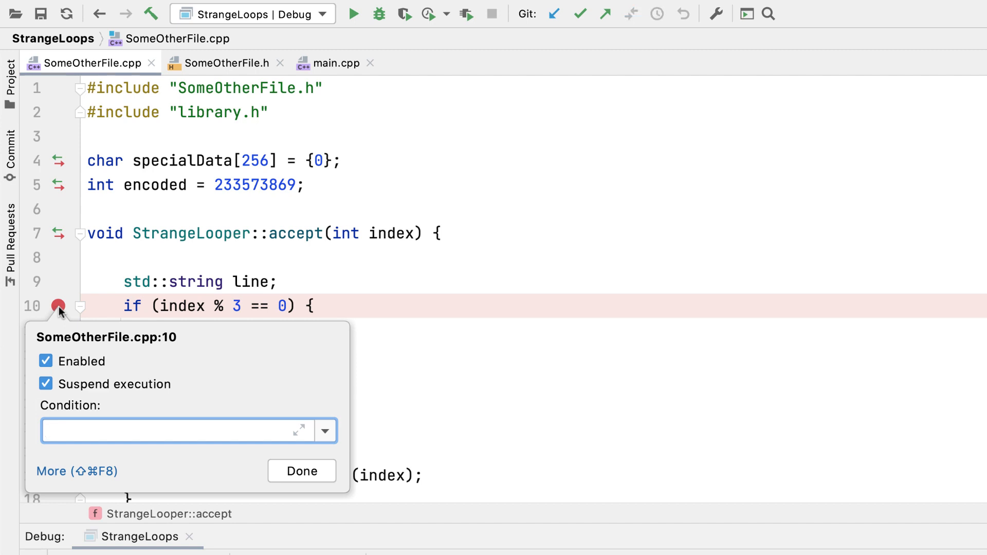
click(175, 431)
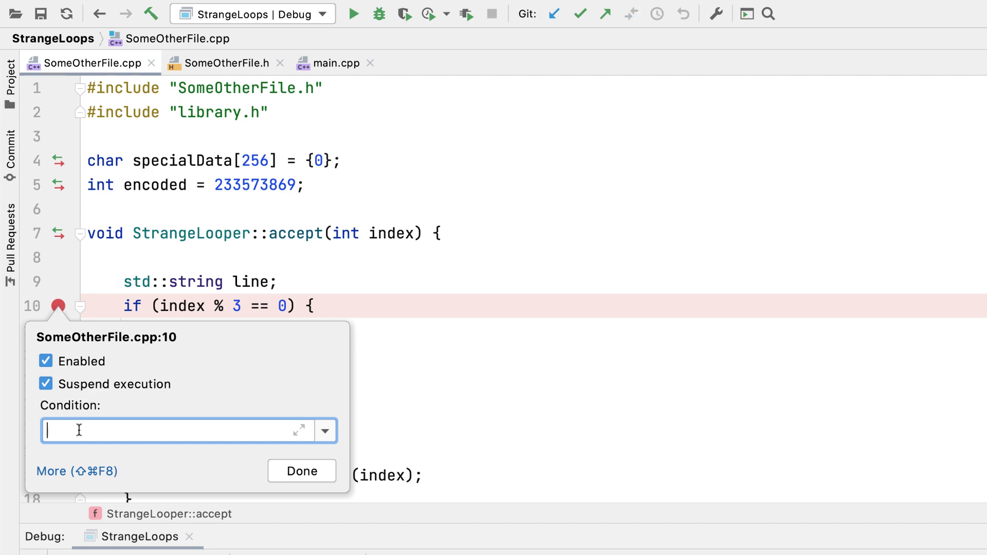
text(index=)
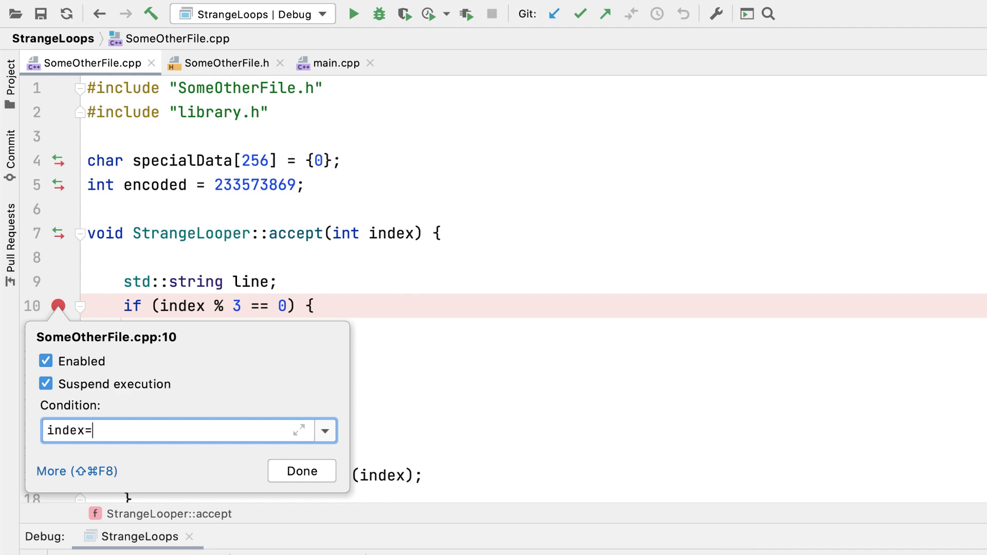
click(301, 471)
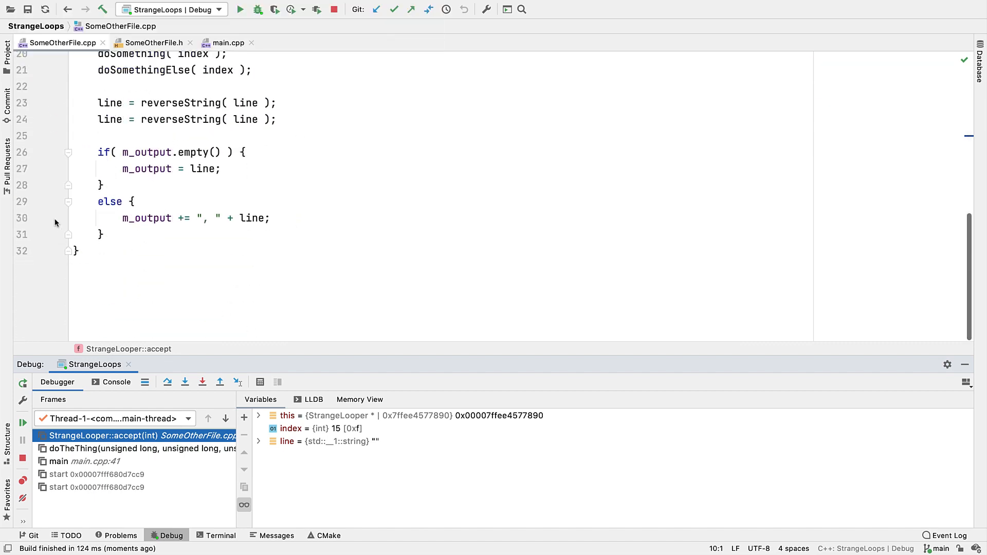
Add a breakpoint on line 30 conditioned on line.size()==4
click(55, 218)
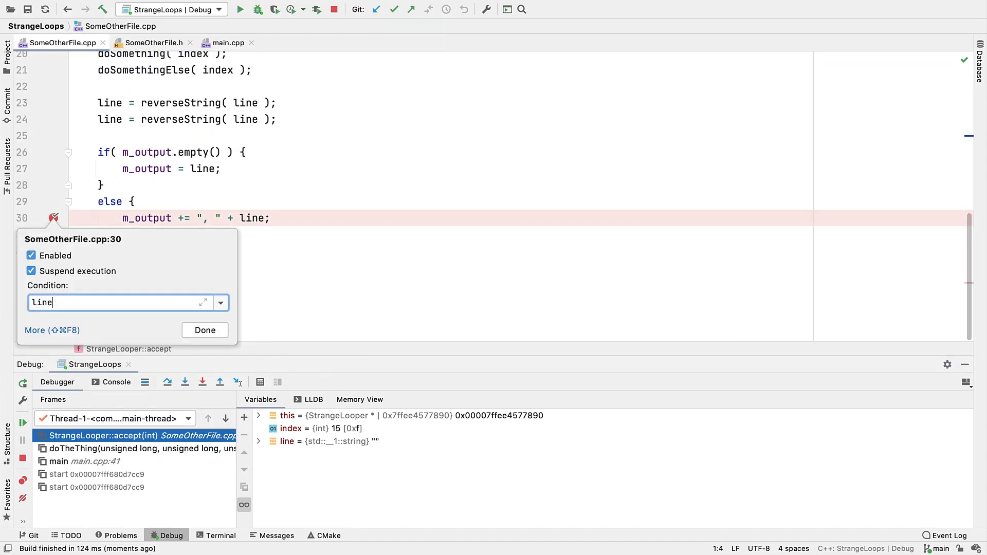
text(.size()=)
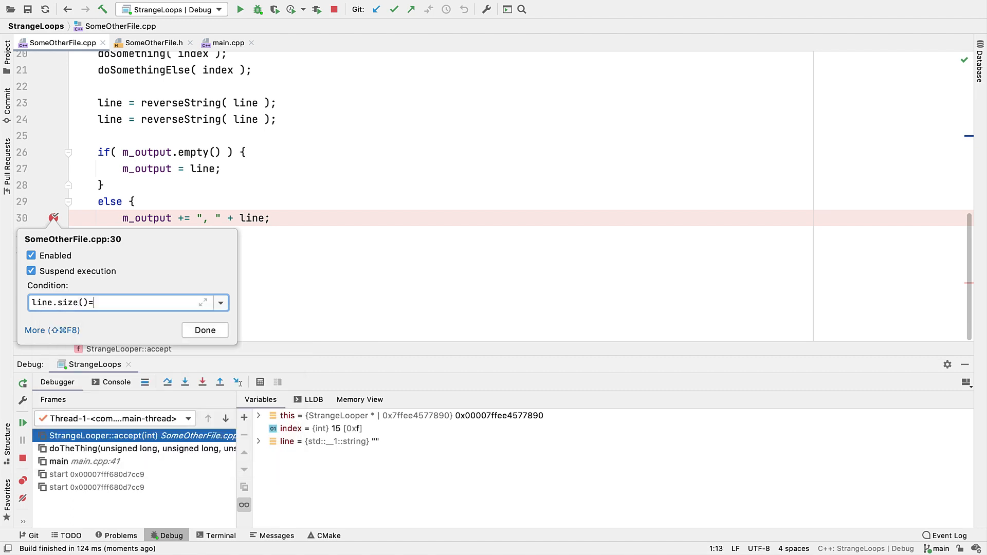
click(204, 330)
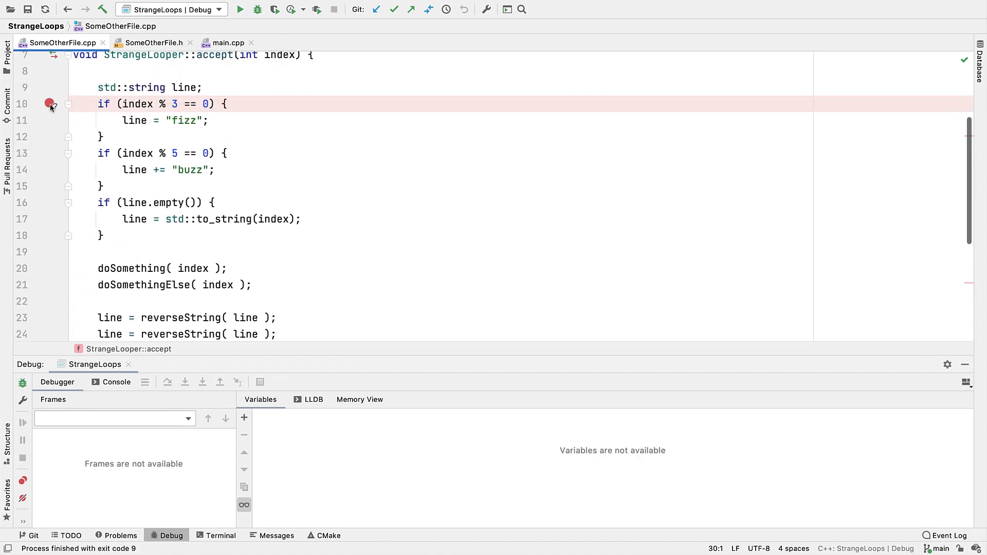
Disable the line 10 breakpoint while keeping its index==15 condition
click(50, 104)
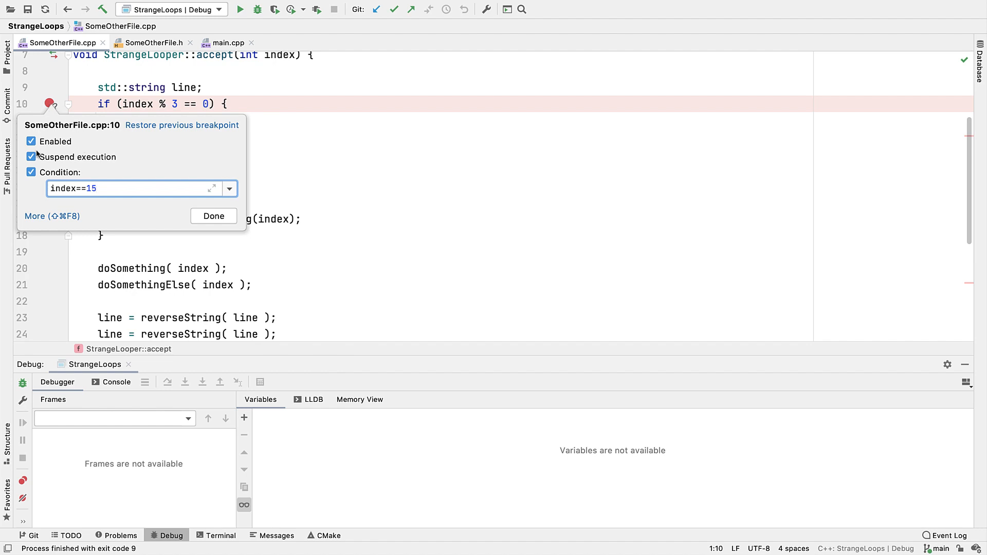
click(30, 140)
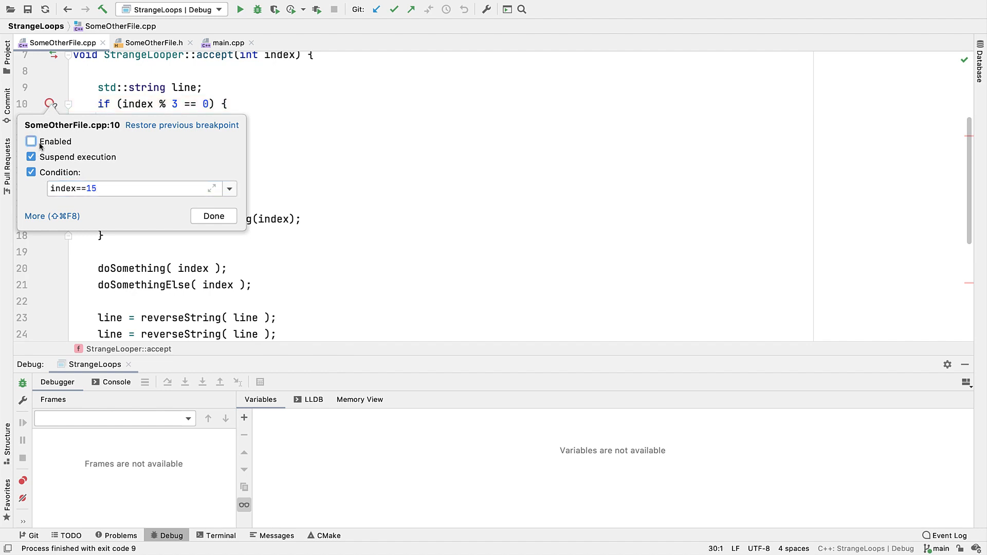
click(213, 216)
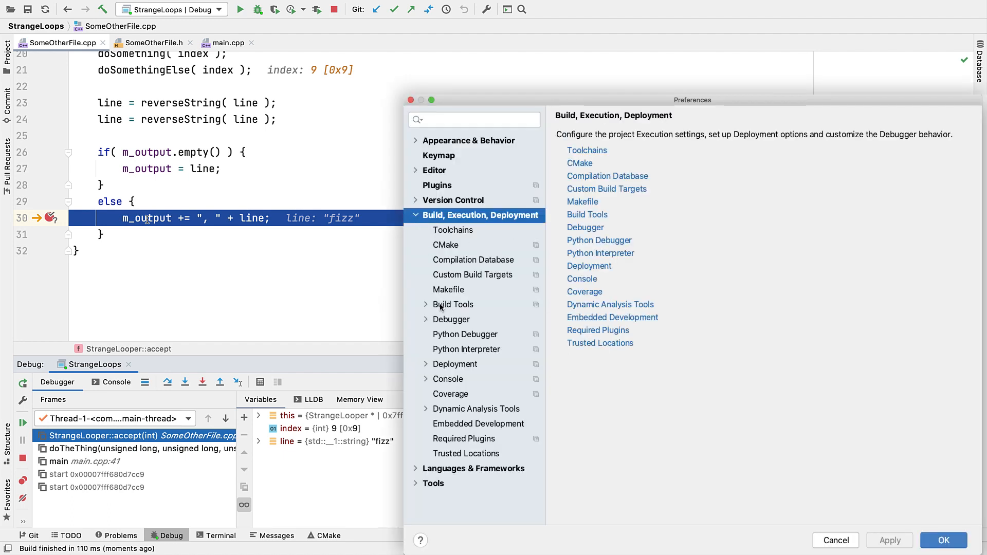
Set debugger preferences so breakpoints are removed by drag or middle-click, not plain clicks
click(451, 318)
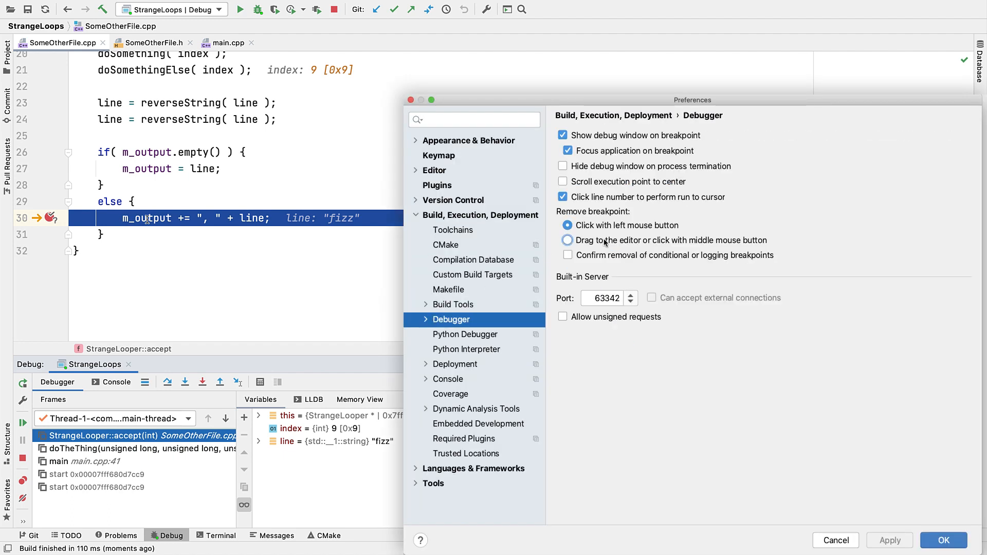
click(567, 240)
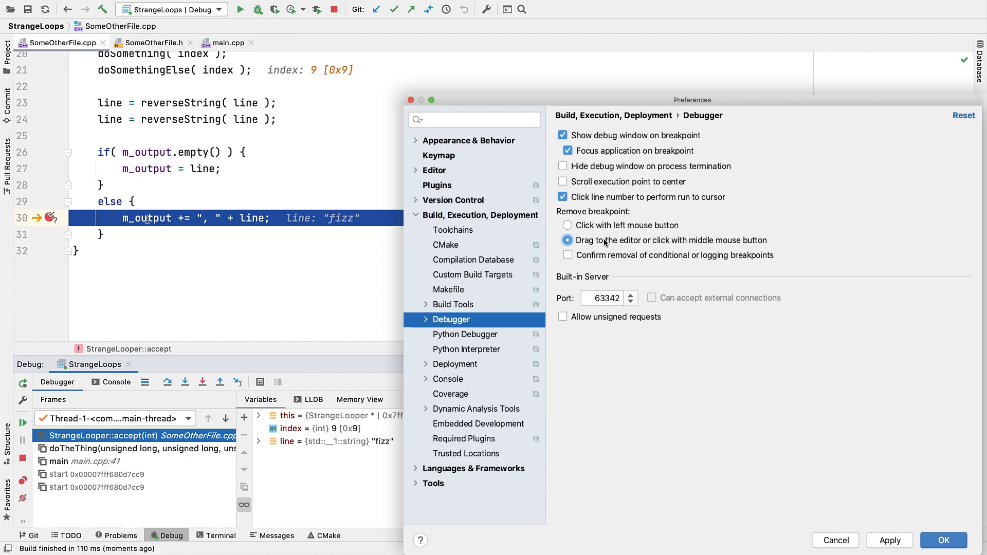
click(943, 540)
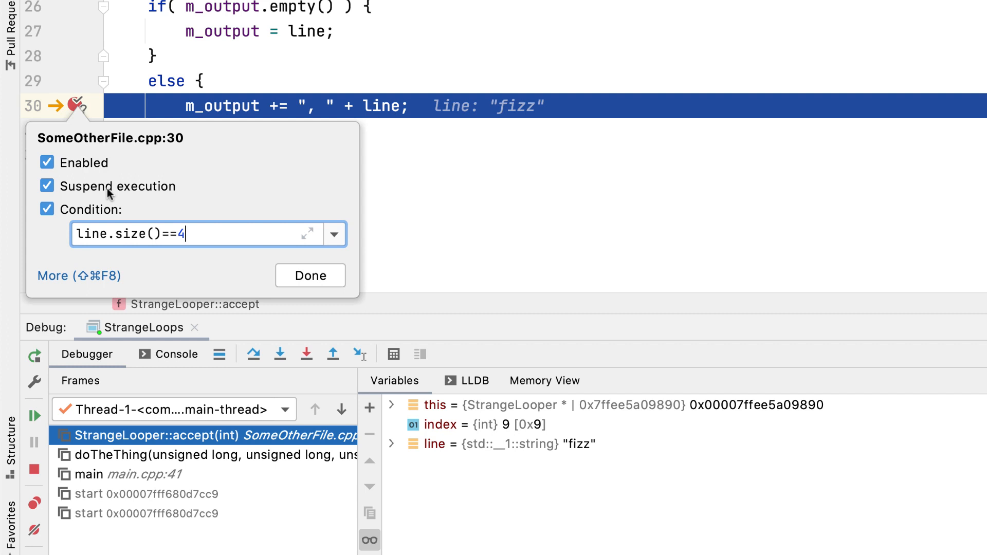
mouse_move(80, 197)
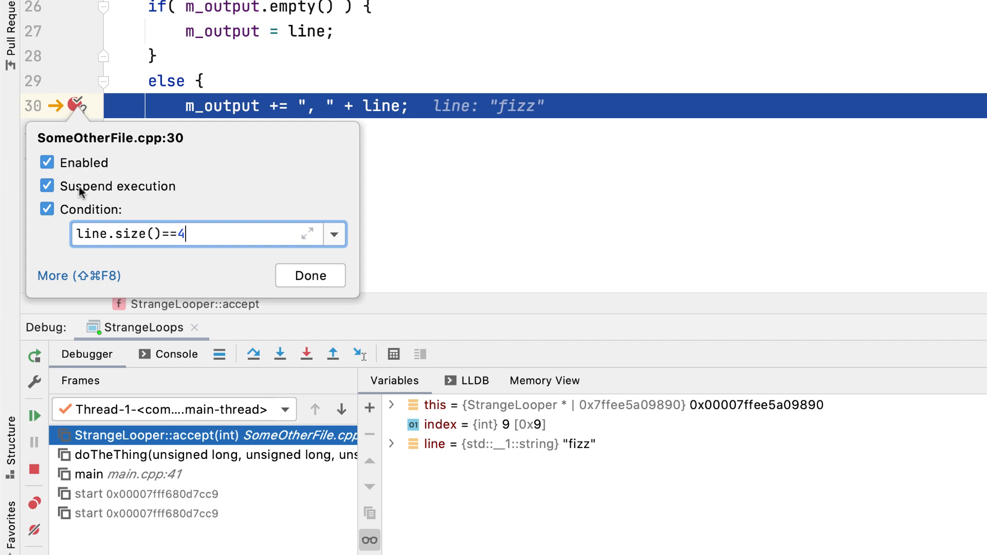
Make the line 30 breakpoint log a 'Breakpoint hit' message instead of suspending execution
click(46, 186)
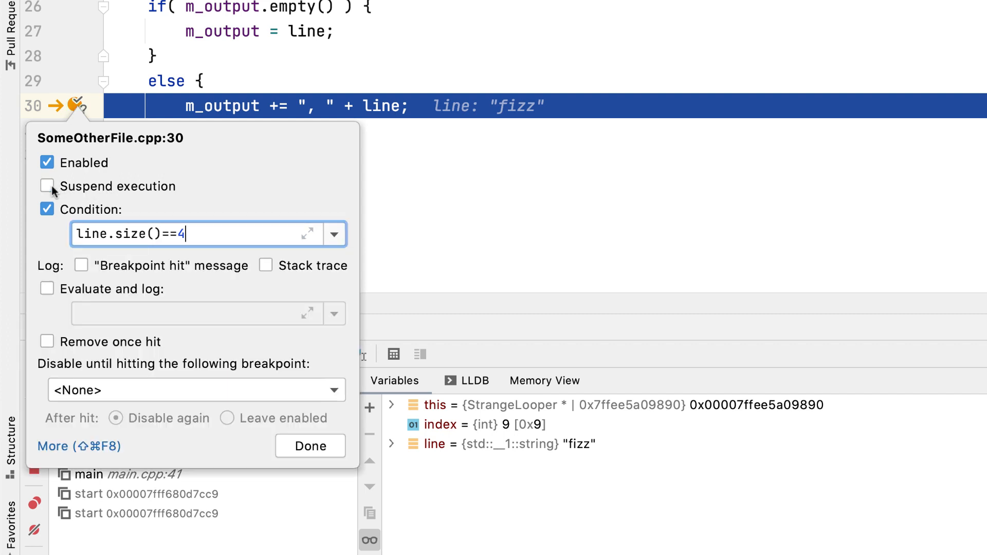
click(46, 186)
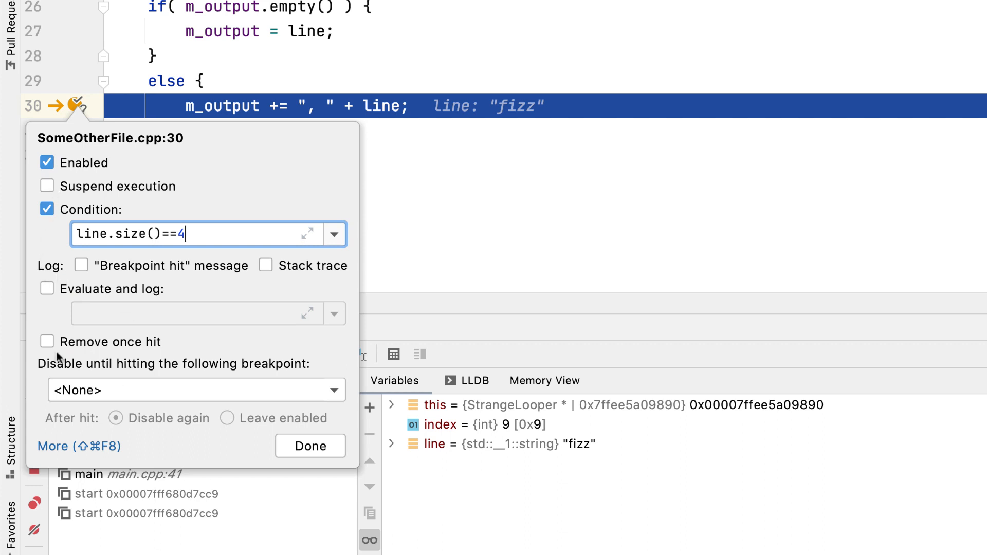
mouse_move(61, 270)
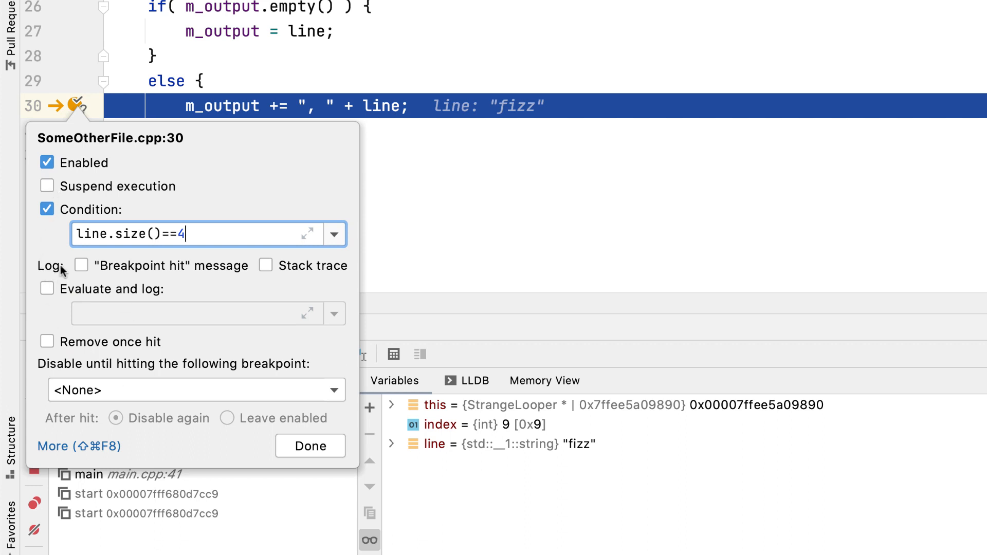
mouse_move(69, 274)
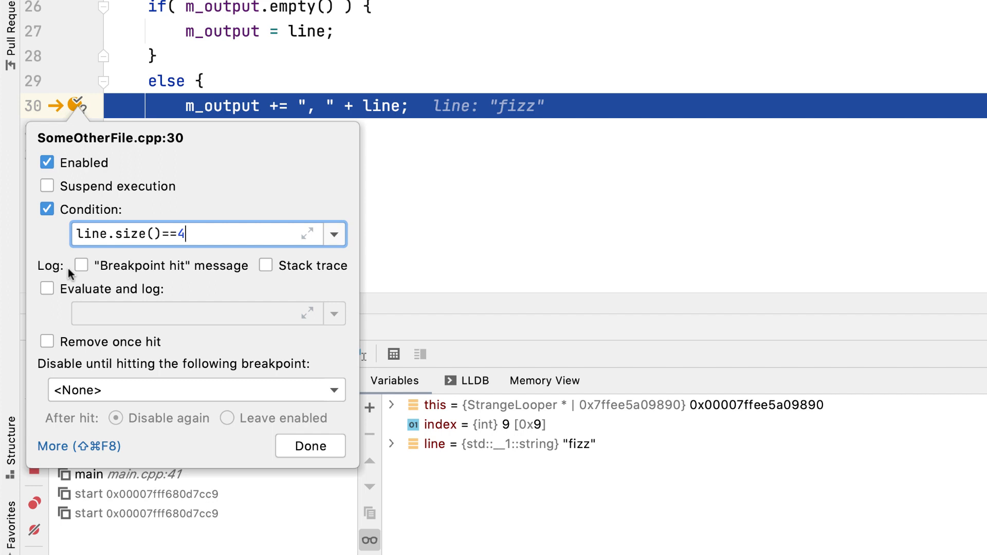
click(81, 265)
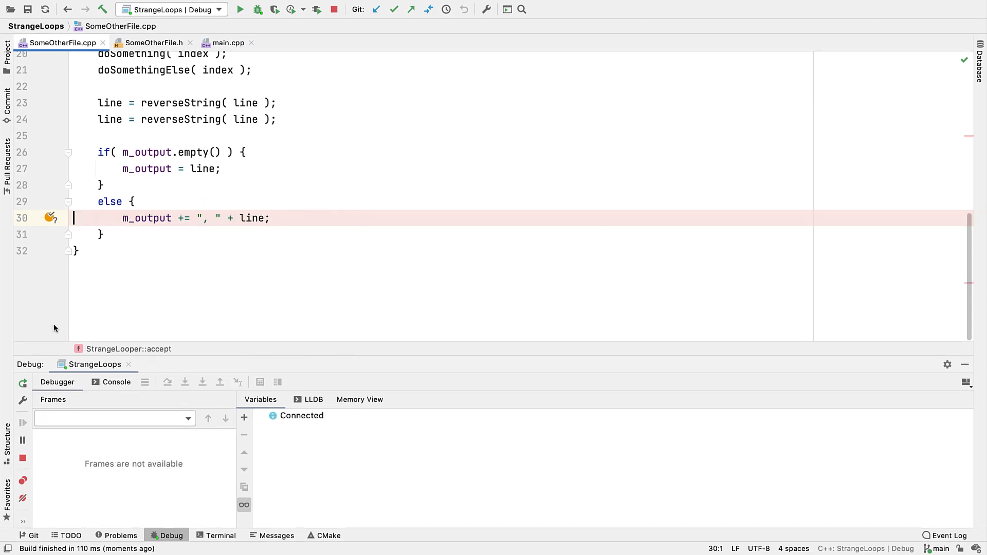
Rerun, then have the line 30 breakpoint log a stack trace instead of the hit message
click(116, 382)
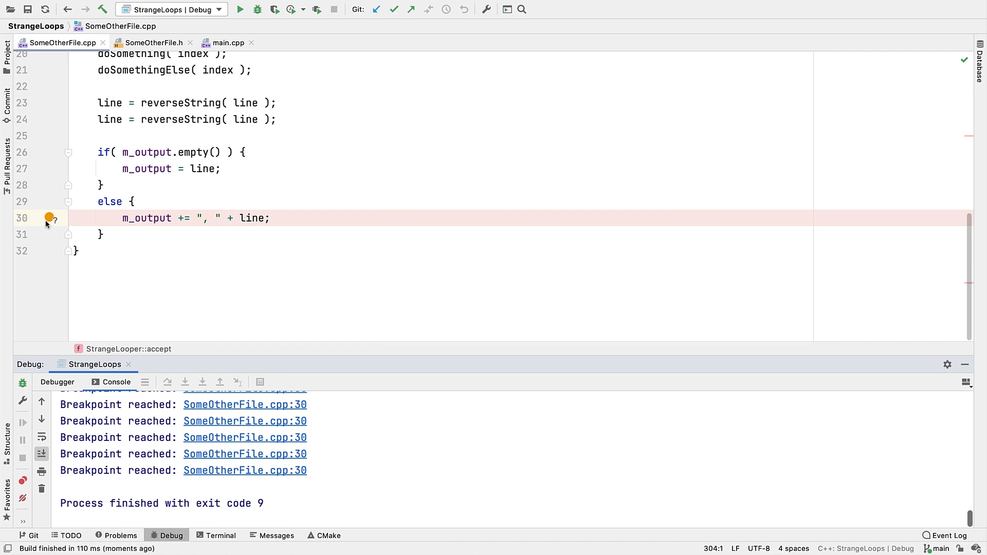
click(48, 218)
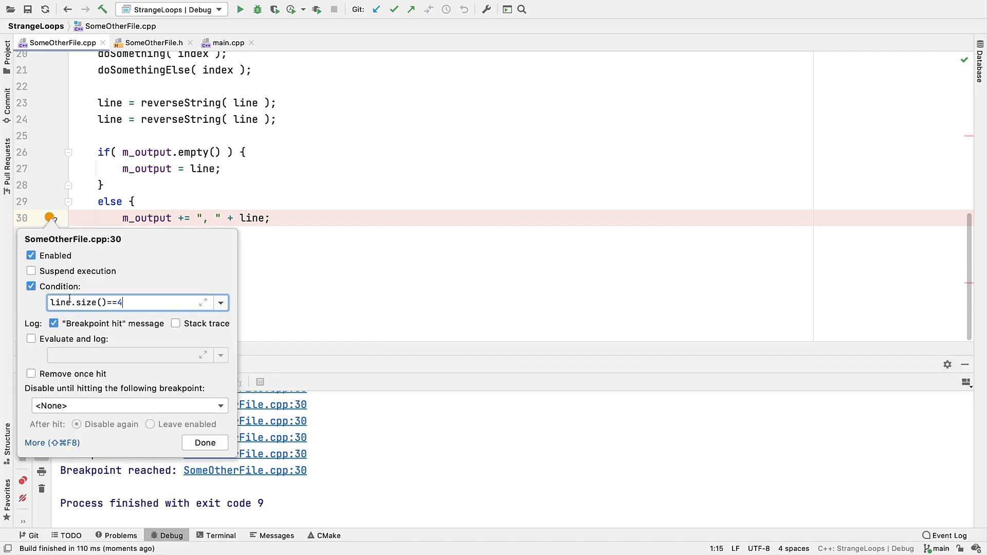
click(54, 322)
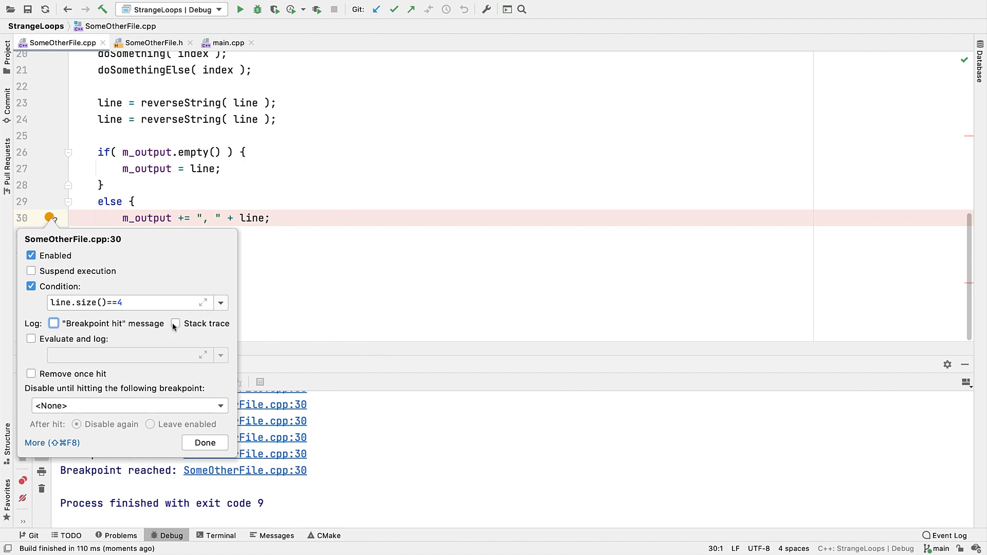
click(204, 442)
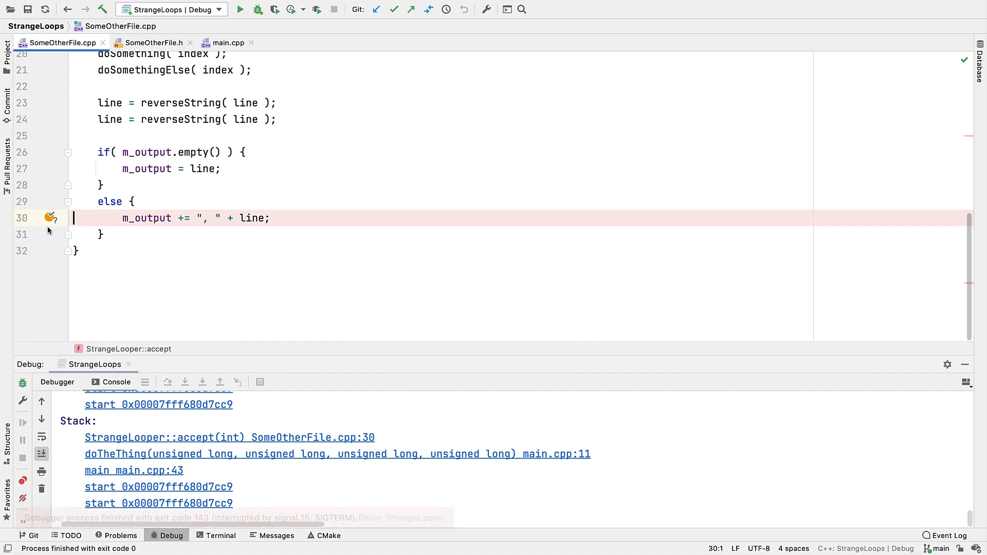
click(50, 218)
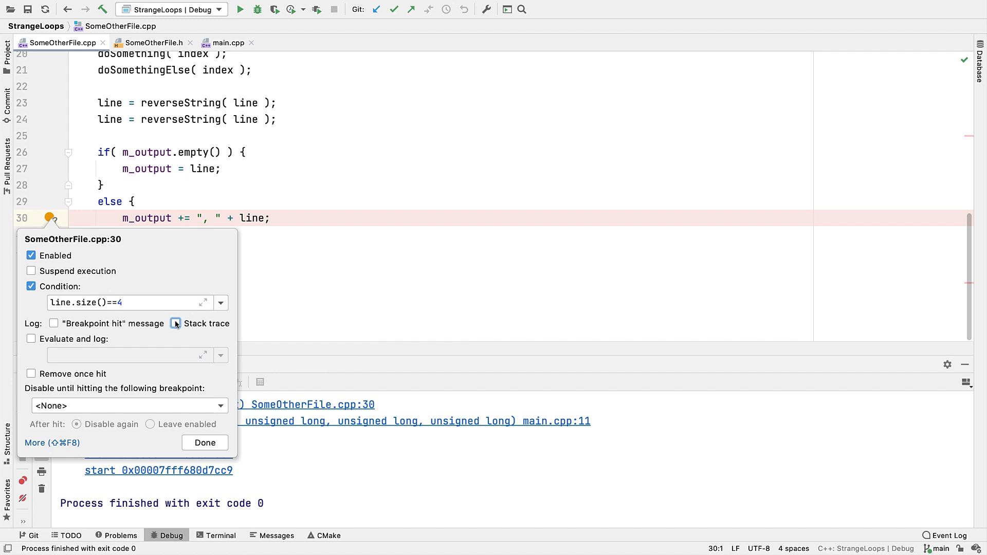
Replace the stack trace log with an Evaluate-and-log expression line.data()+1
click(31, 338)
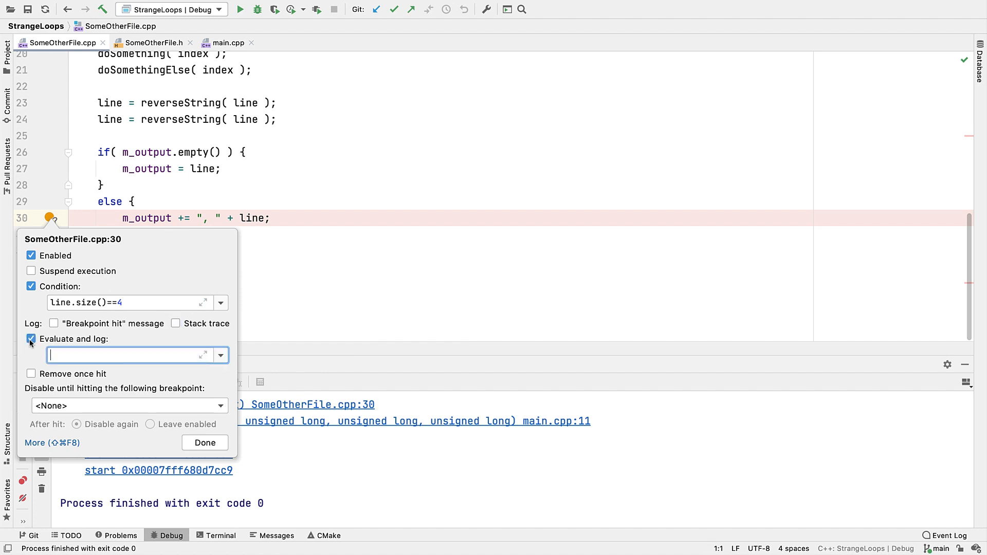
text(line.data()+1)
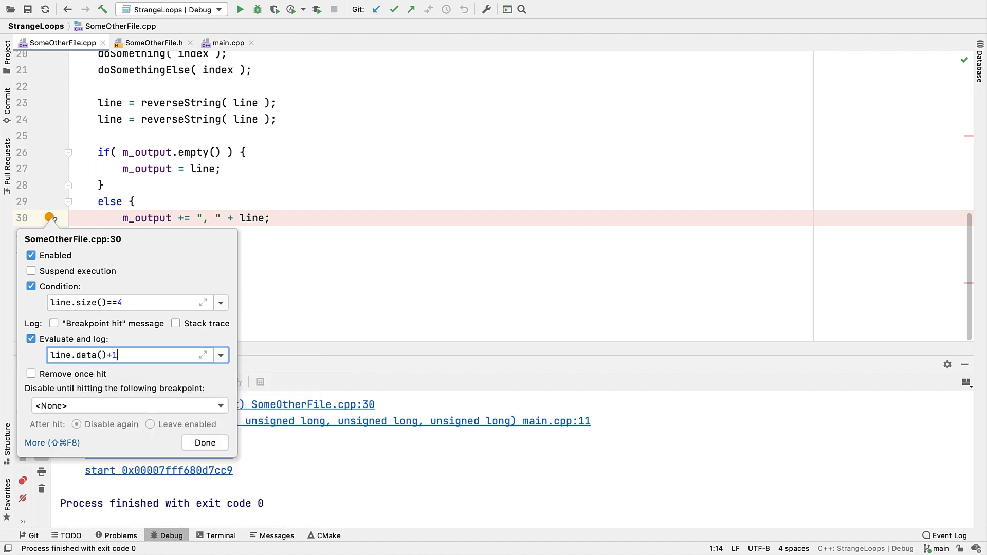
click(204, 442)
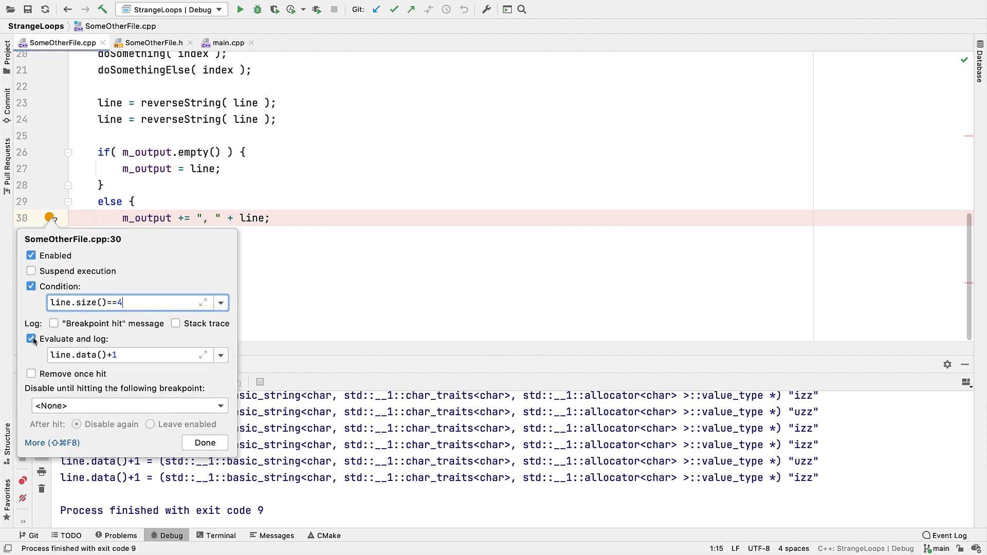
Review remove-once-hit and dependency options, then add a breakpoint on the doTheThingBackwards call at main.cpp line 48
click(30, 338)
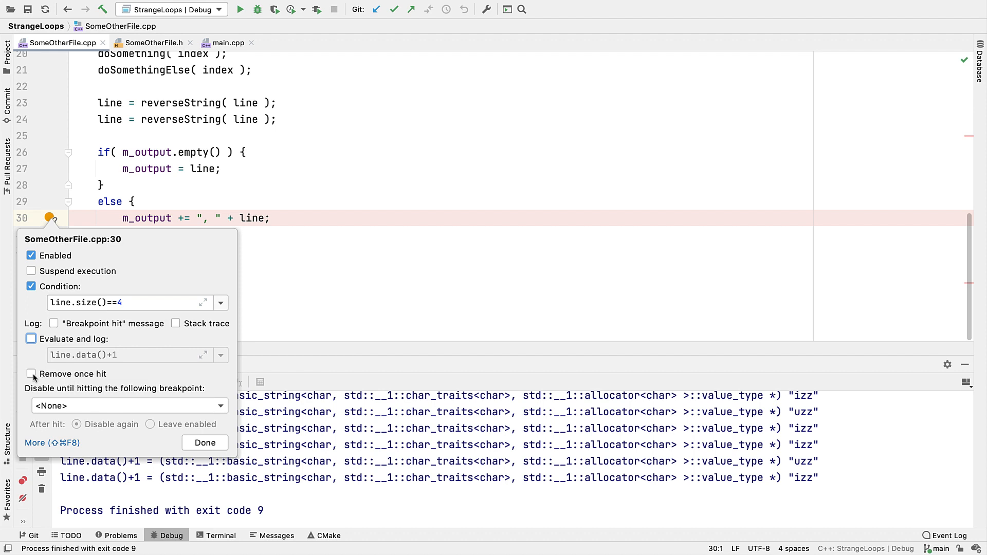
click(31, 375)
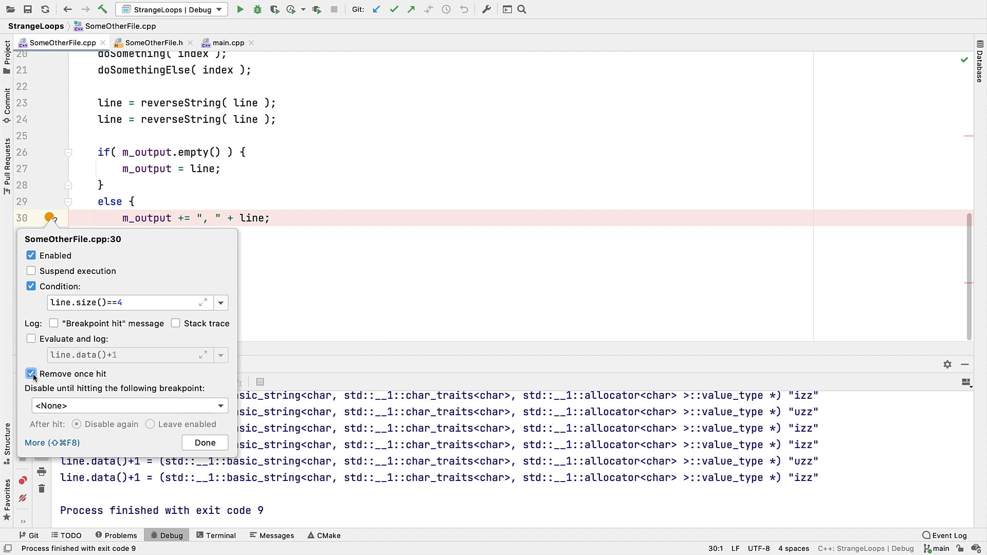
click(31, 375)
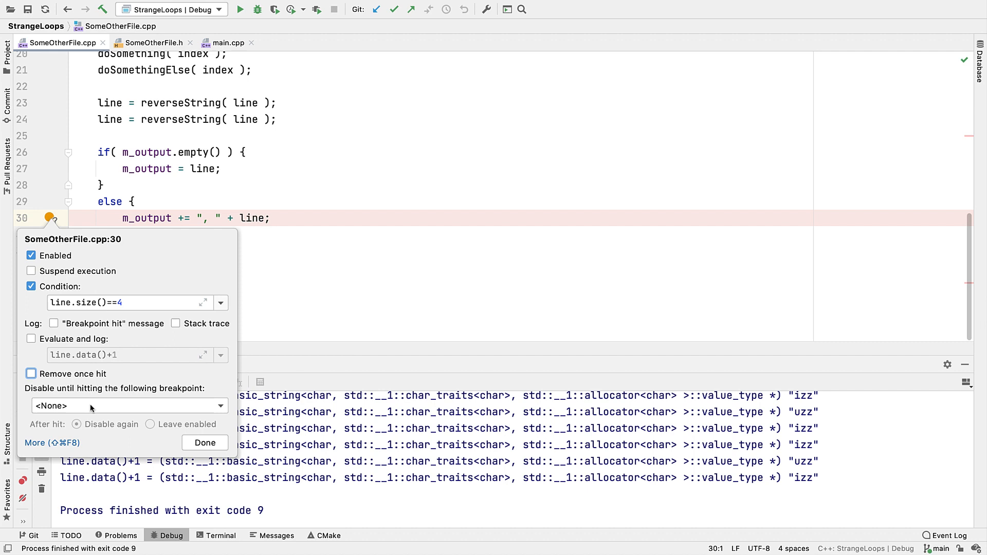
click(128, 405)
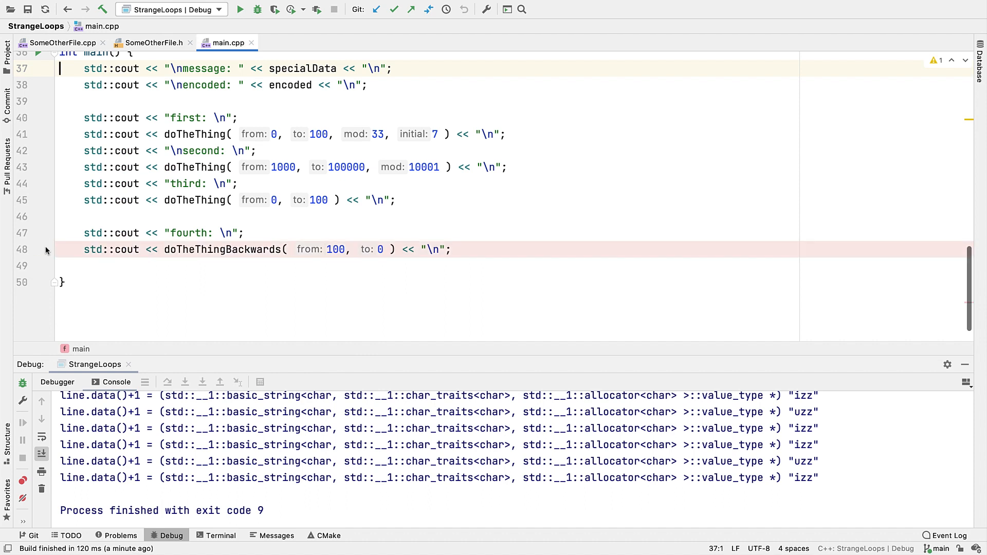
click(40, 248)
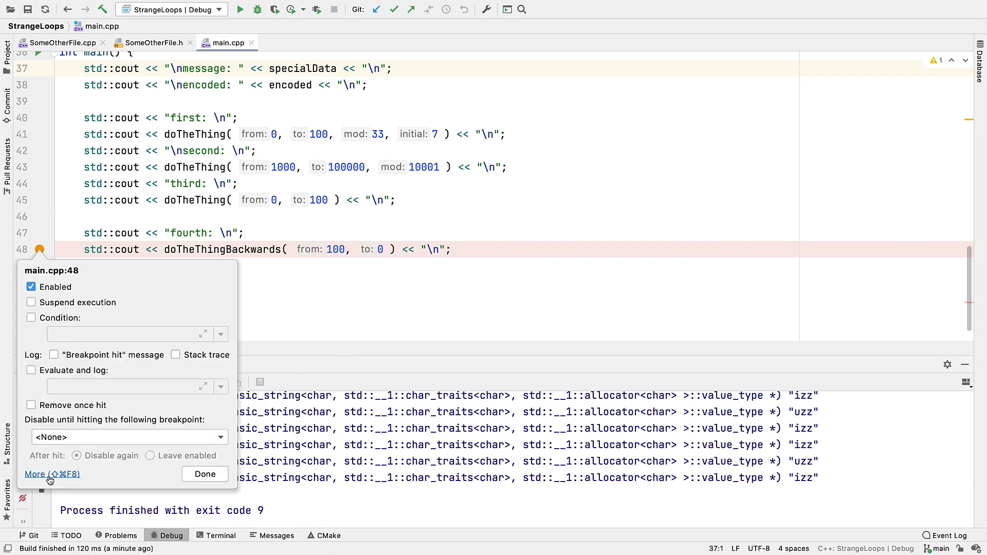
Keep line 30 disabled until main.cpp:48 is hit, make it suspend, and view the calling main frame
click(35, 472)
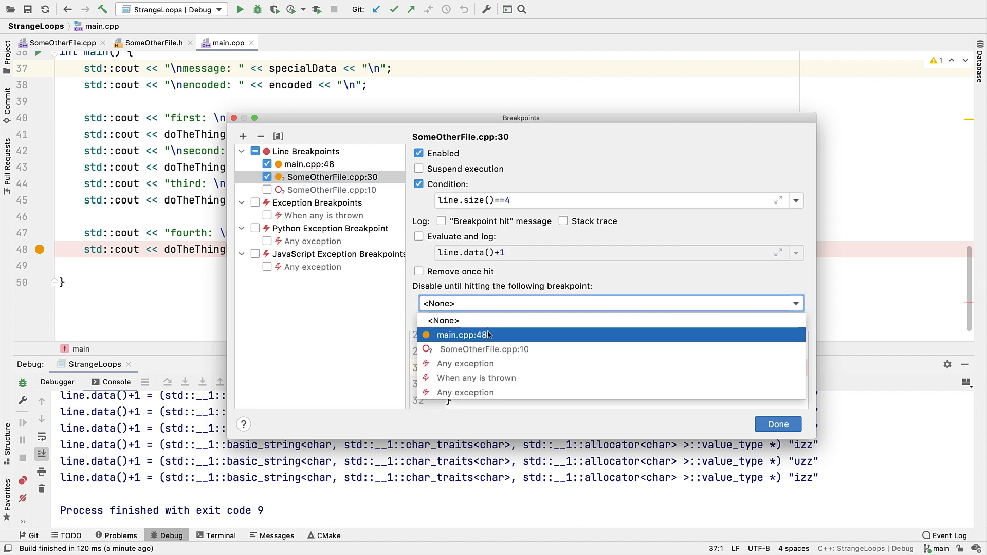
click(463, 334)
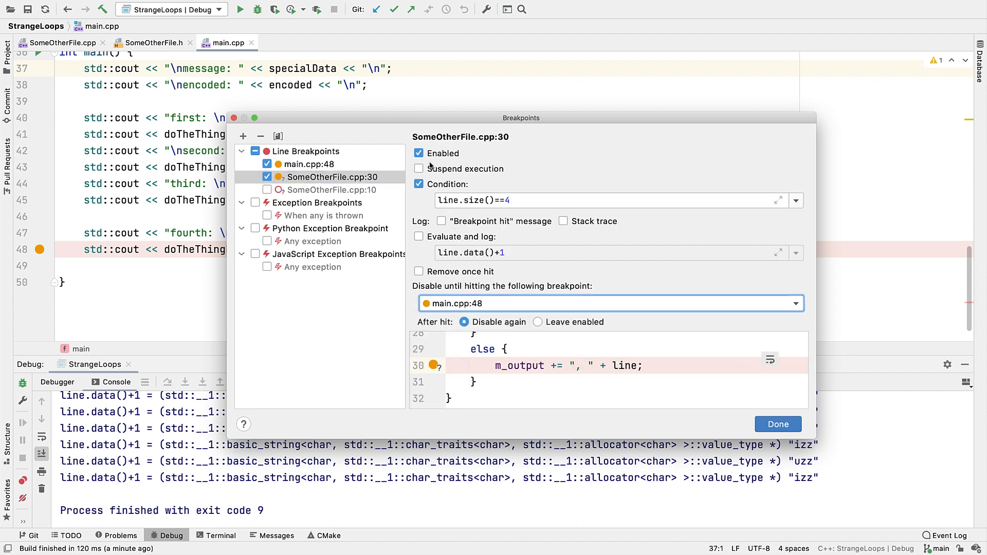
click(777, 424)
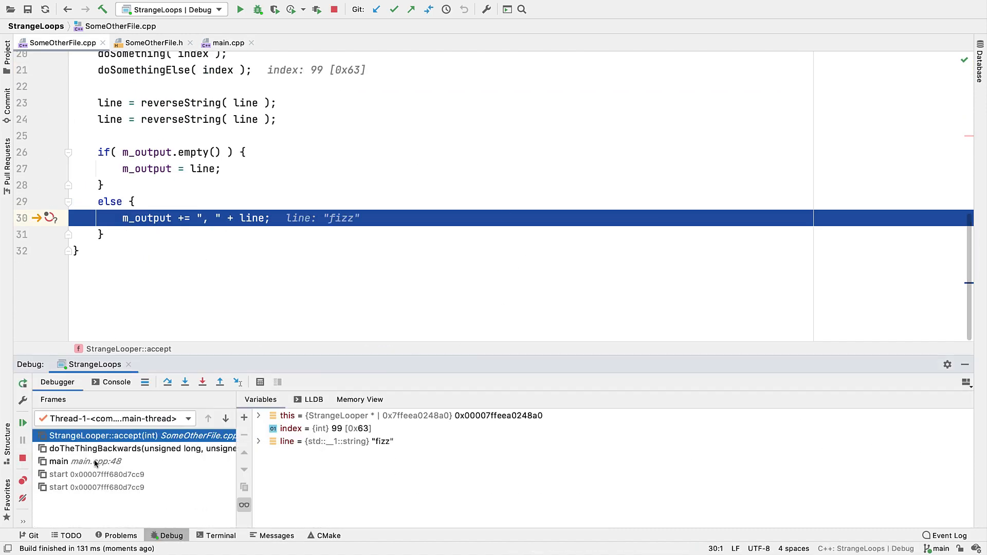
click(57, 461)
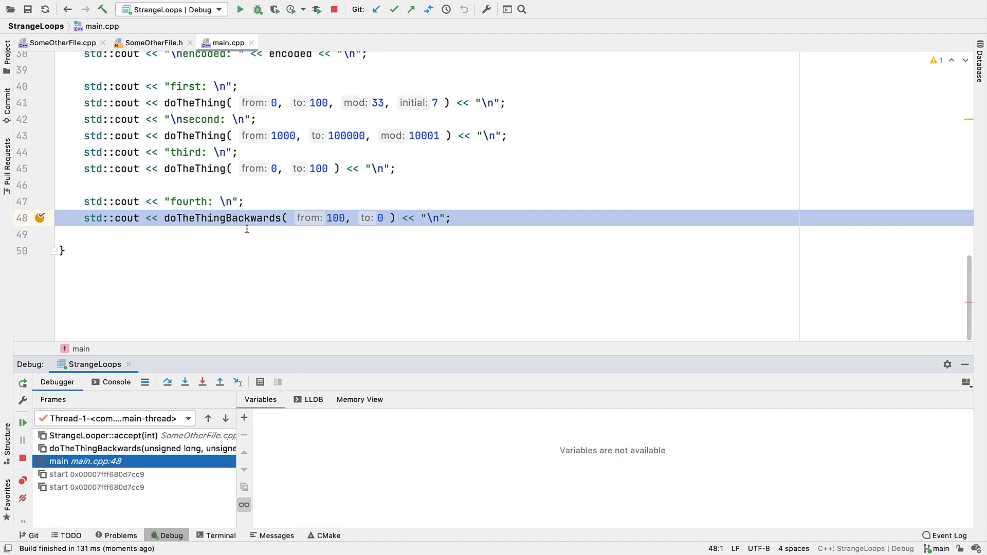
mouse_move(255, 322)
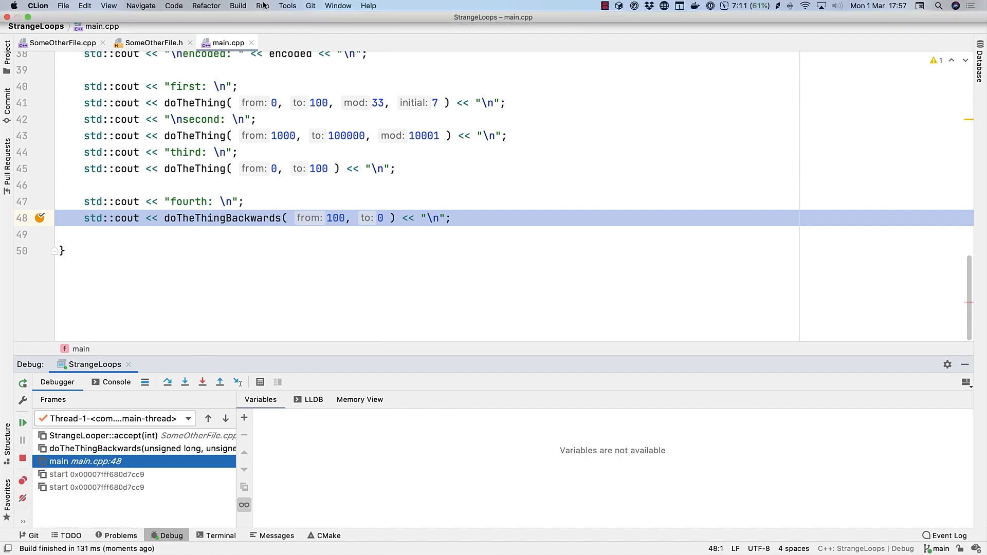
click(262, 6)
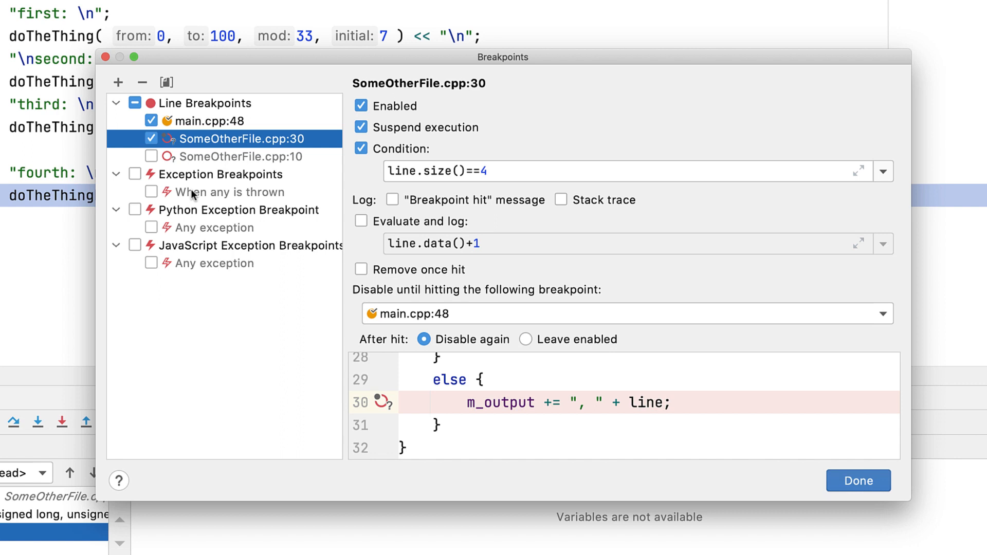
click(229, 193)
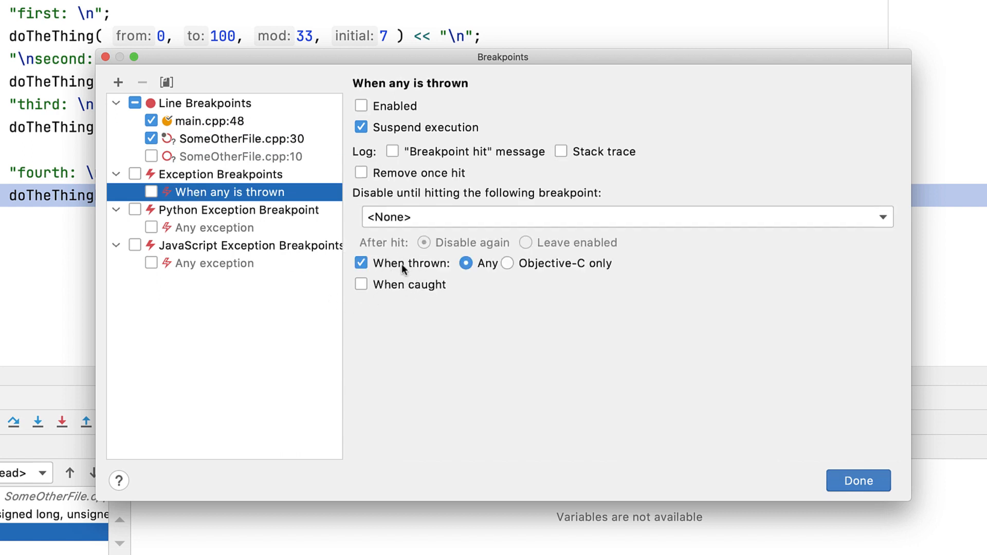
mouse_move(406, 255)
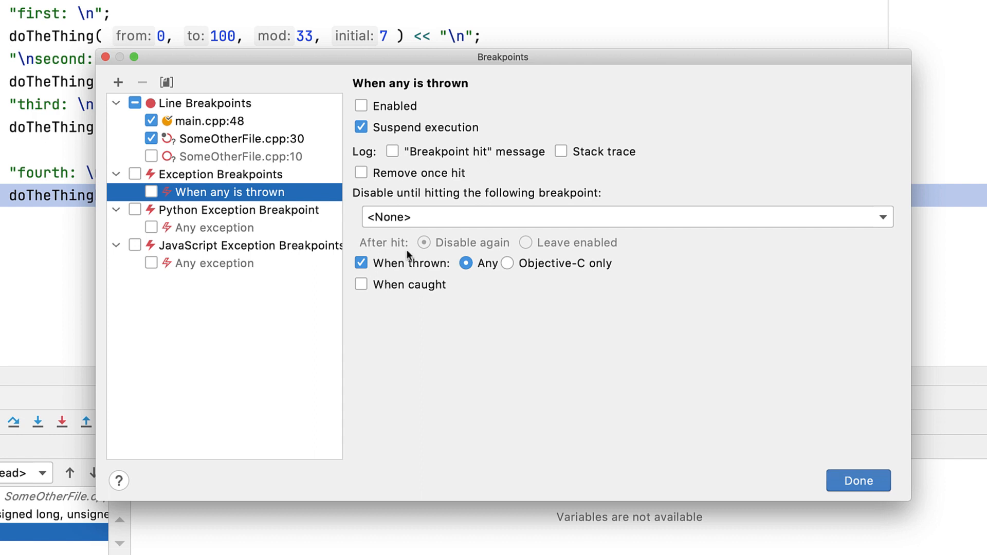
mouse_move(513, 131)
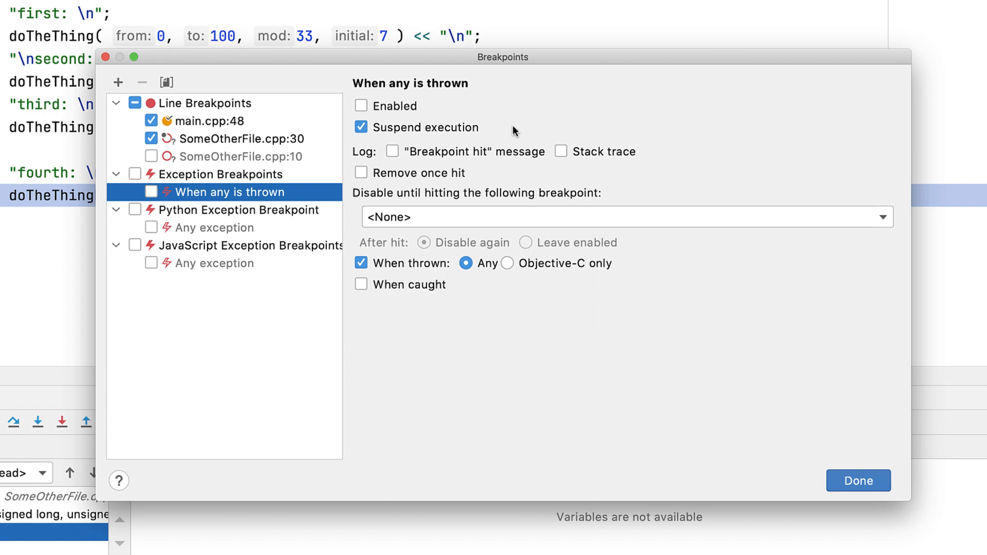
mouse_move(484, 241)
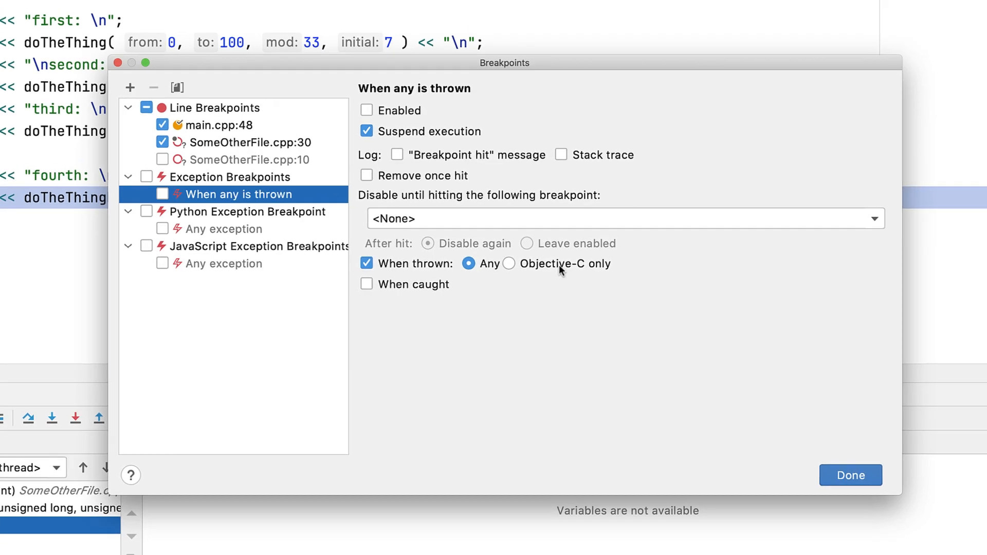
click(849, 475)
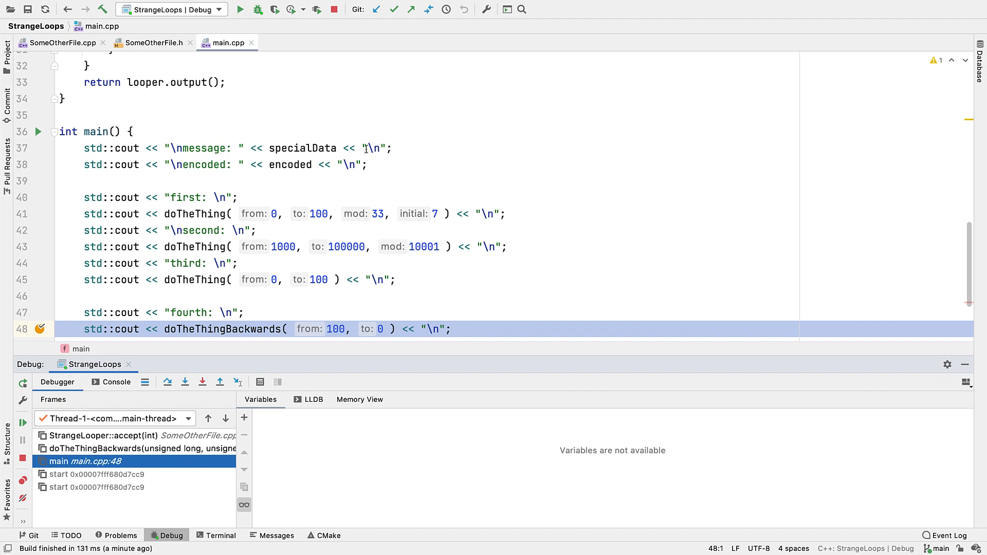
mouse_move(303, 148)
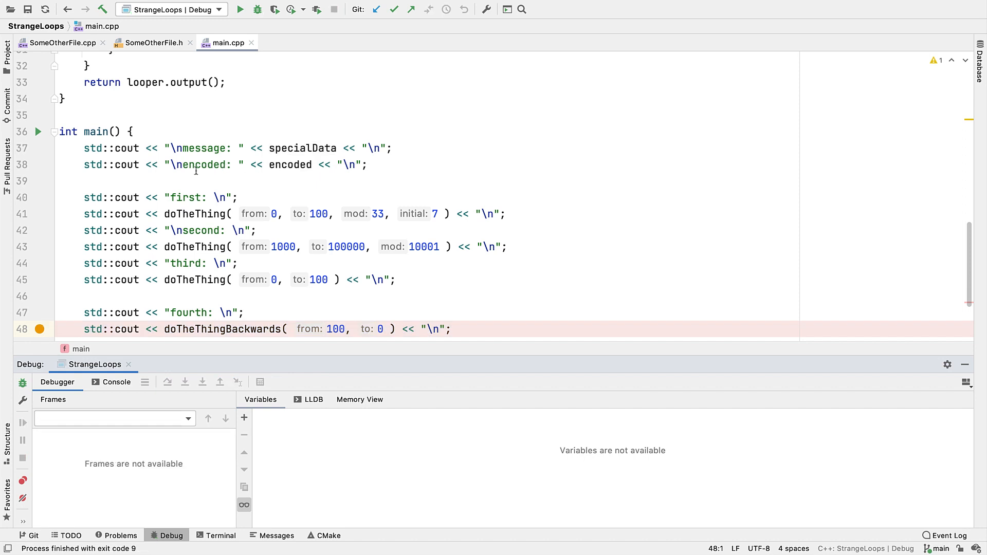
Add a write-only watchpoint on specialData's first element and resume into strcpy
click(41, 148)
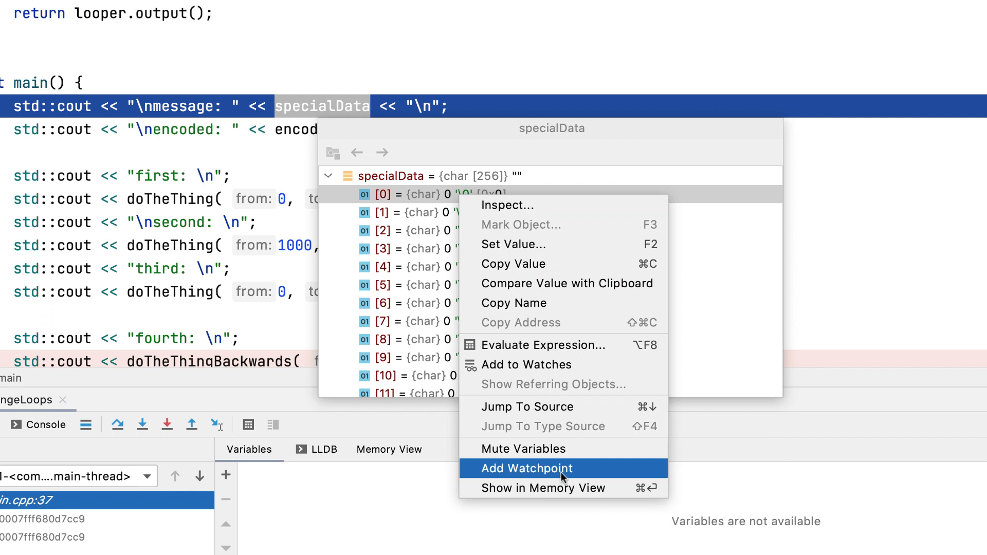
click(527, 468)
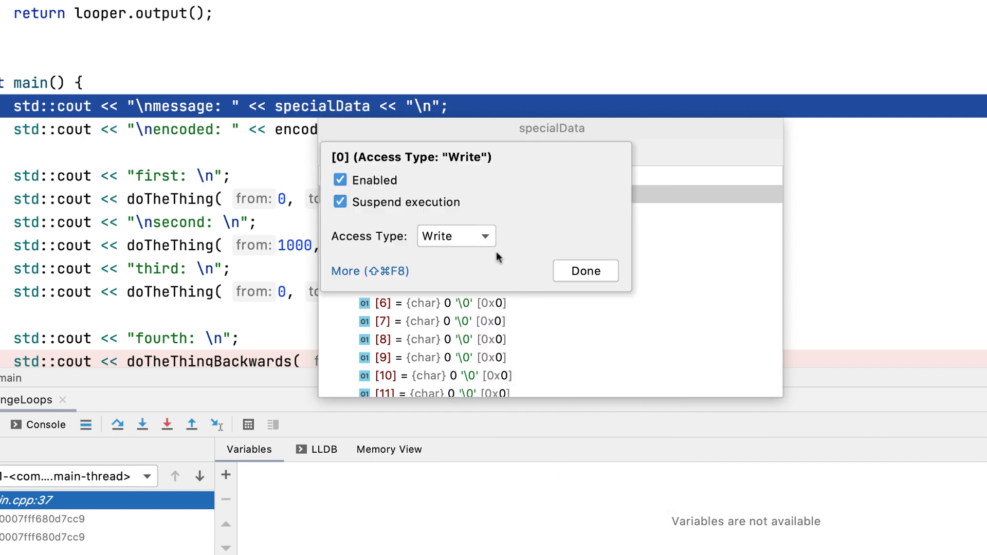
click(454, 236)
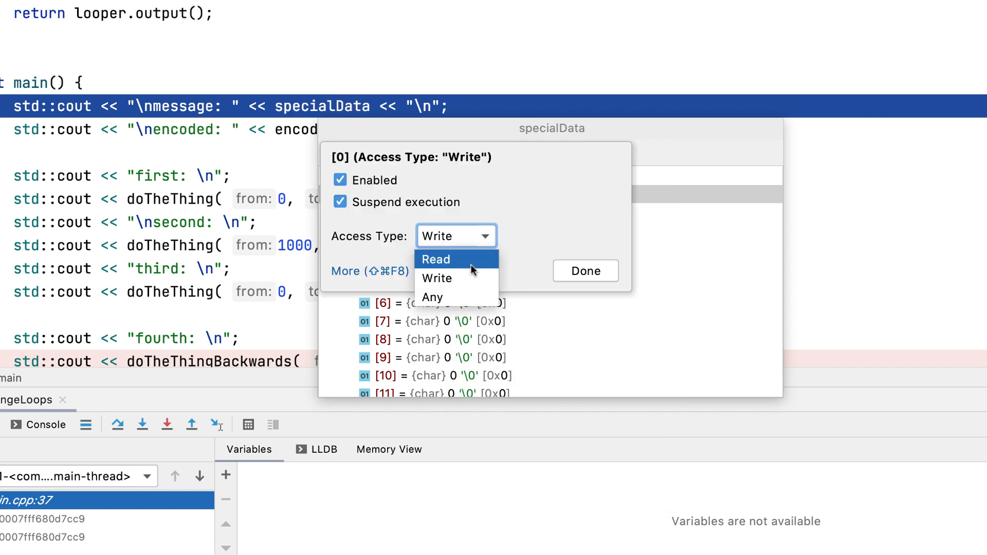
mouse_move(465, 278)
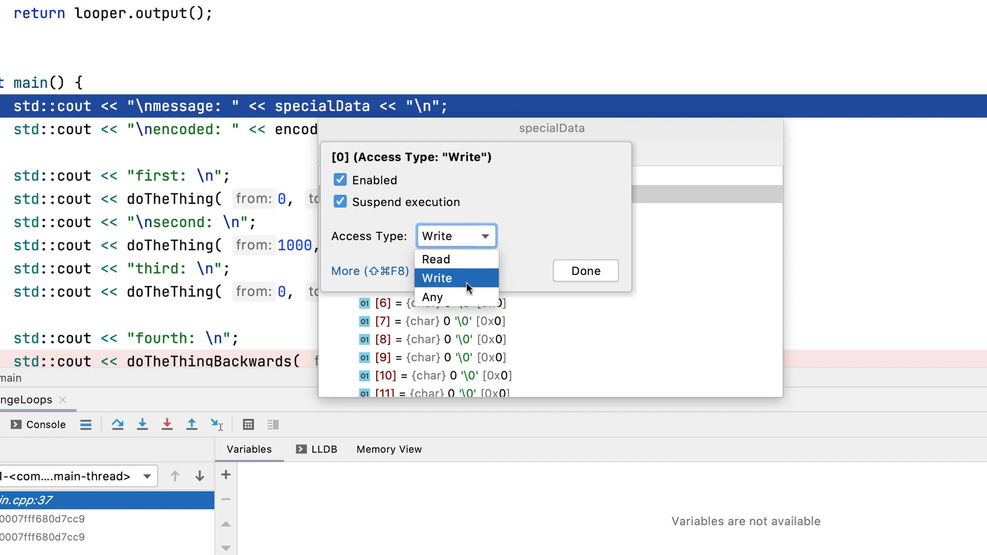
click(437, 278)
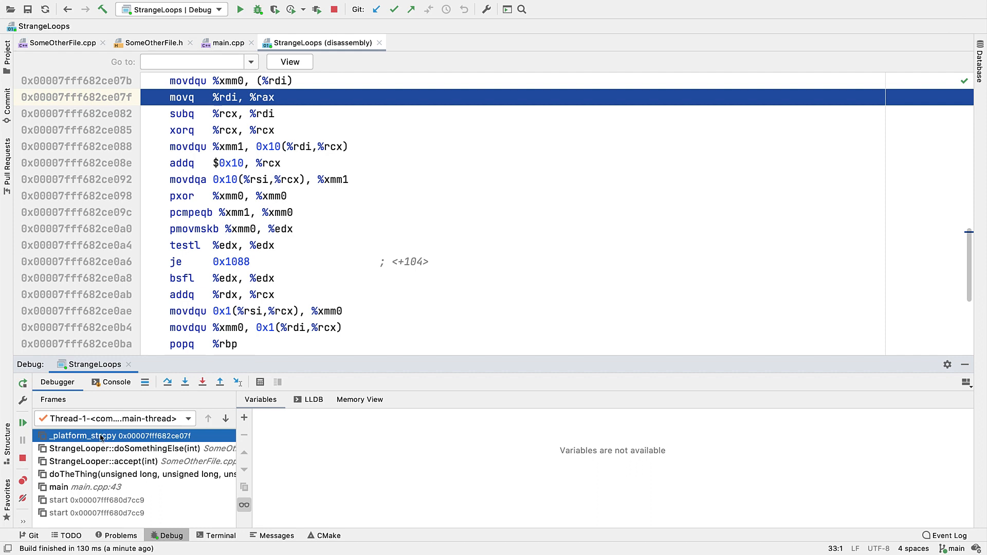
click(125, 448)
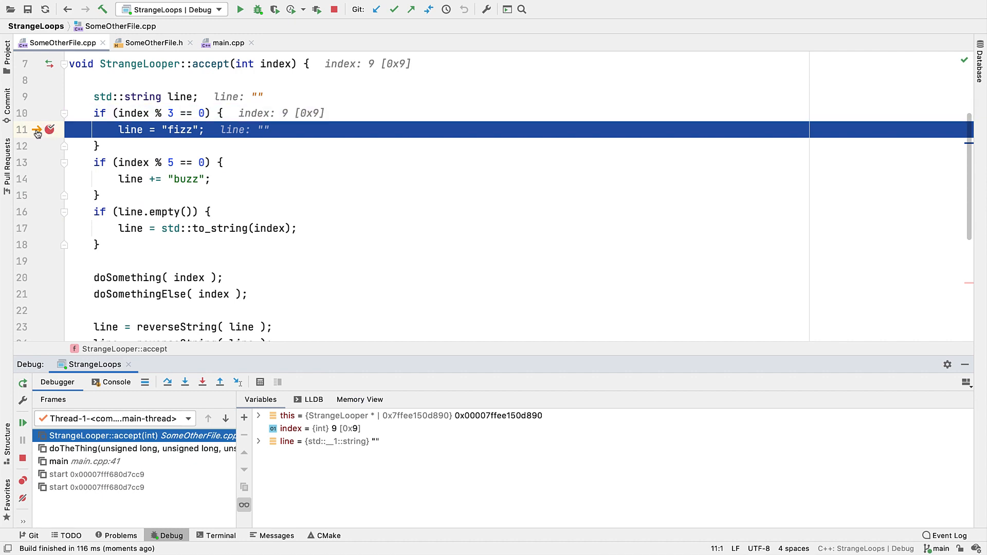
mouse_move(37, 130)
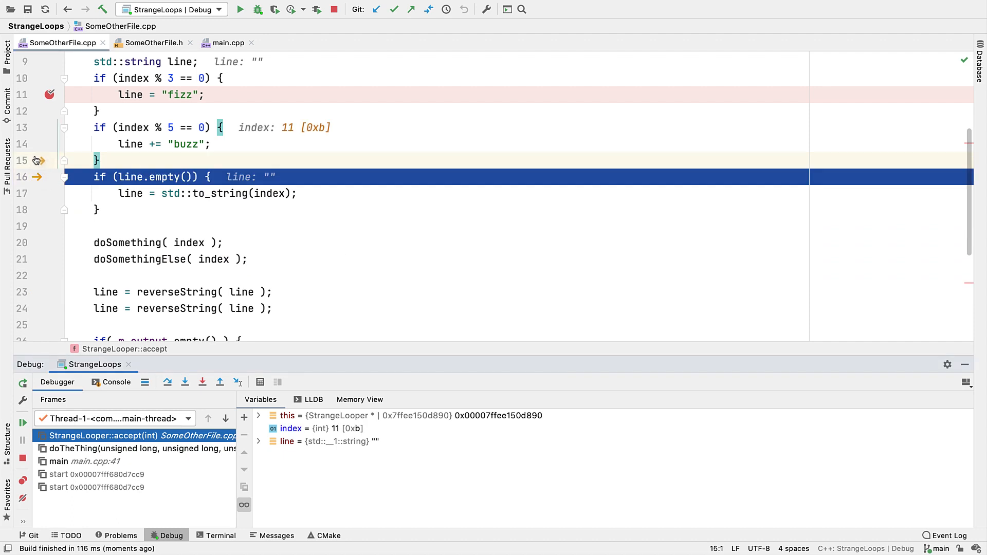
Move the execution point back so the buzz line runs, step over, and dismiss the shortcut dialog
click(167, 382)
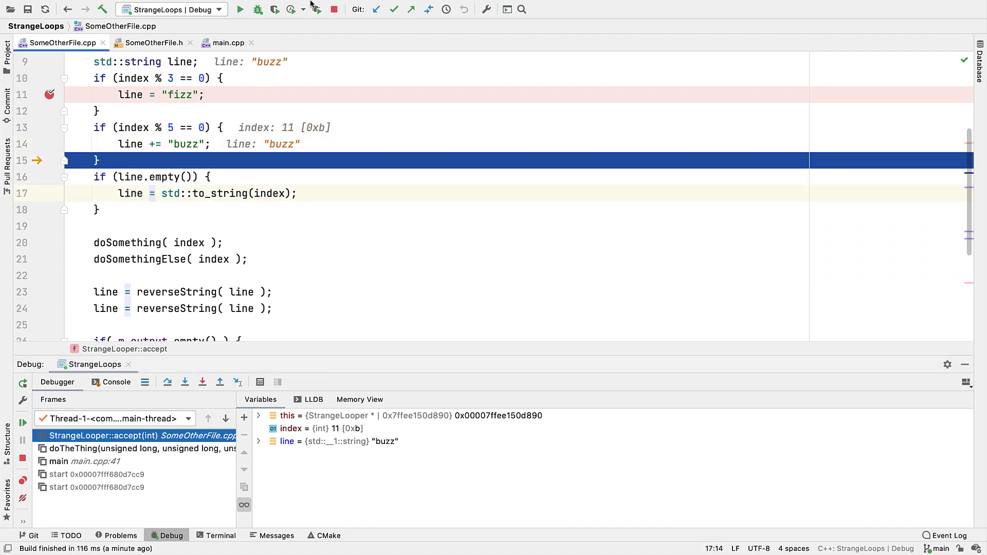
click(262, 7)
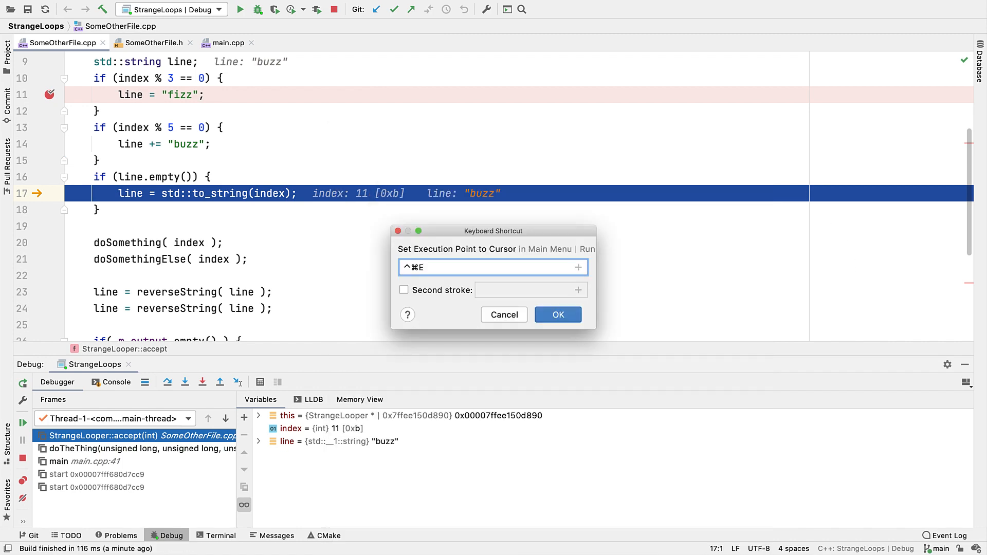
click(556, 315)
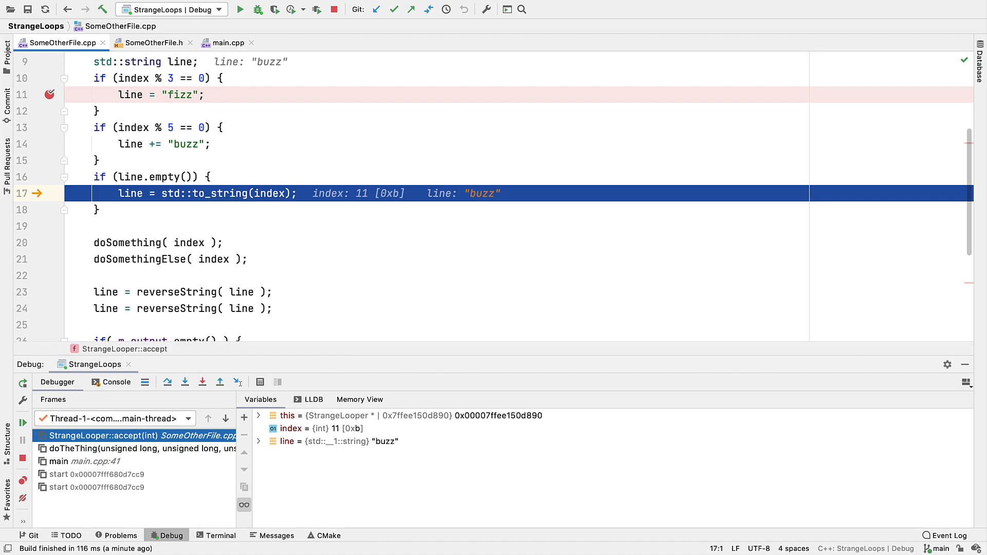